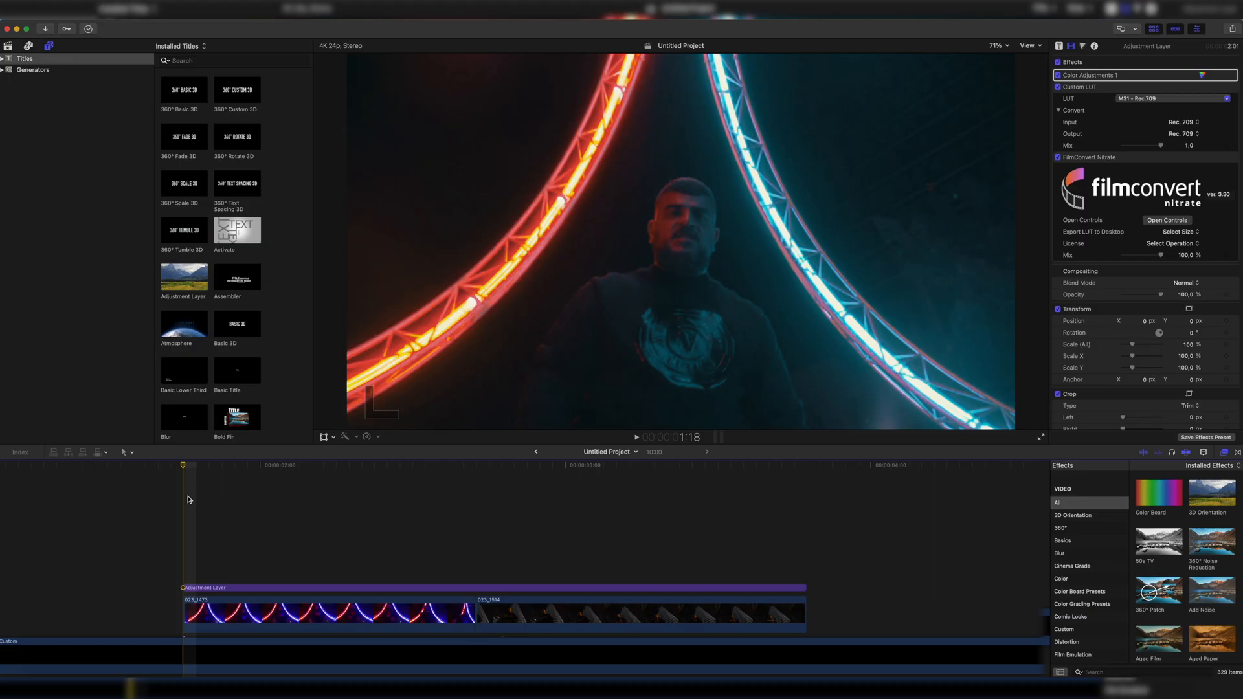
- Connect the opening frames of clip 023_1514 above the end of 023_1473
click(639, 480)
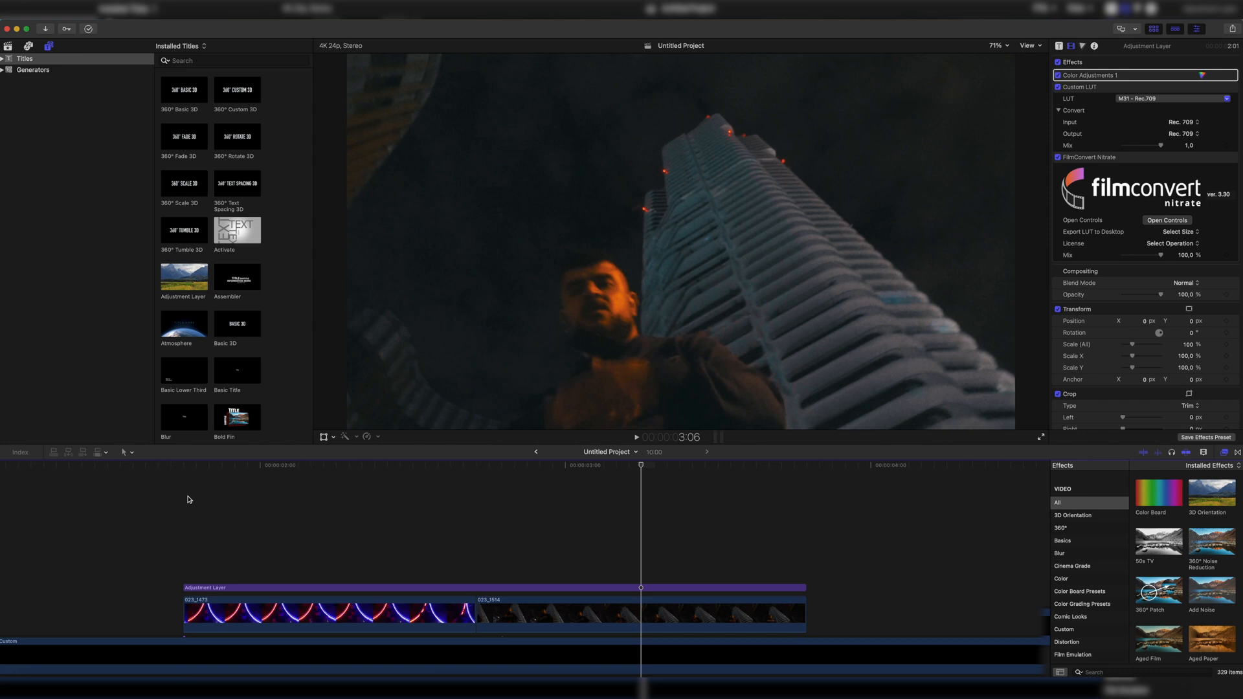
click(484, 483)
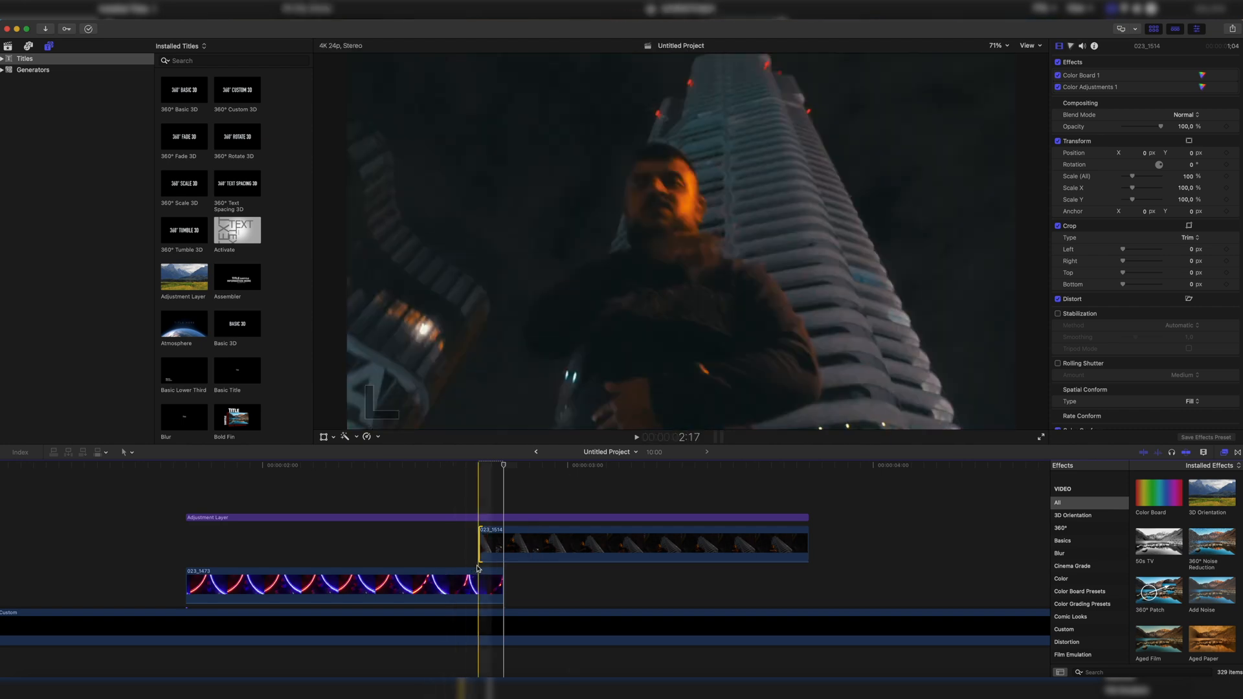
click(289, 517)
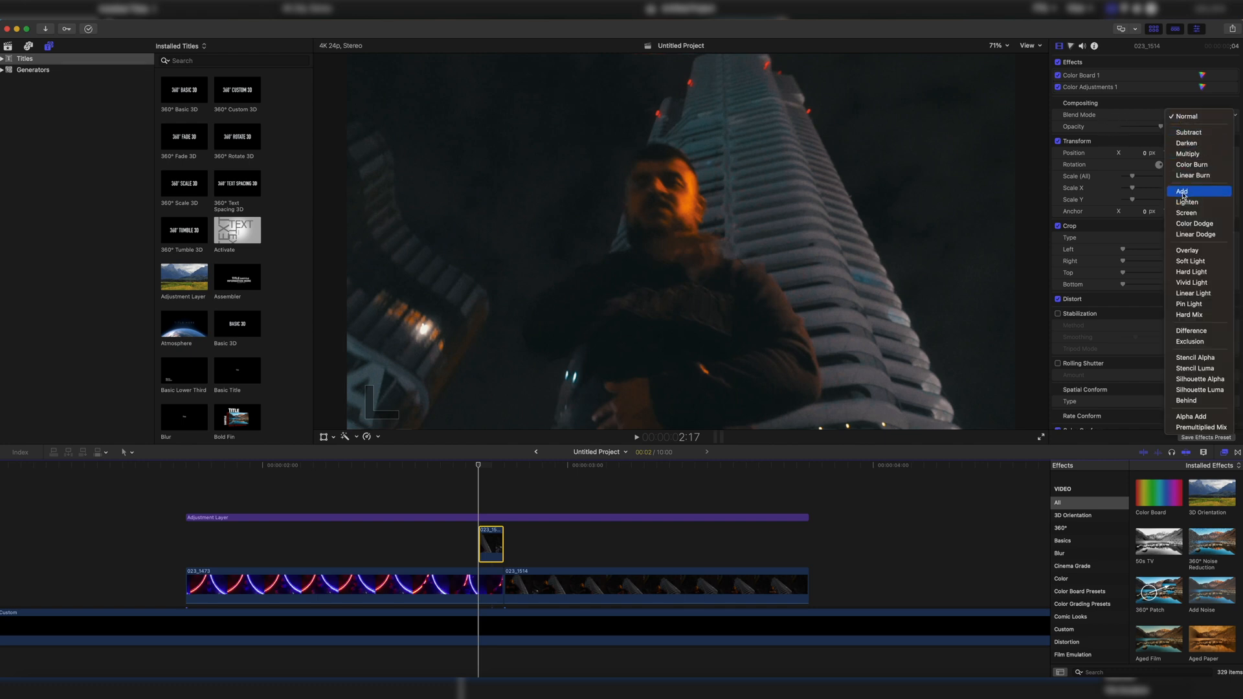
- Set the connected overlap clip's Compositing blend mode to Add
click(1181, 190)
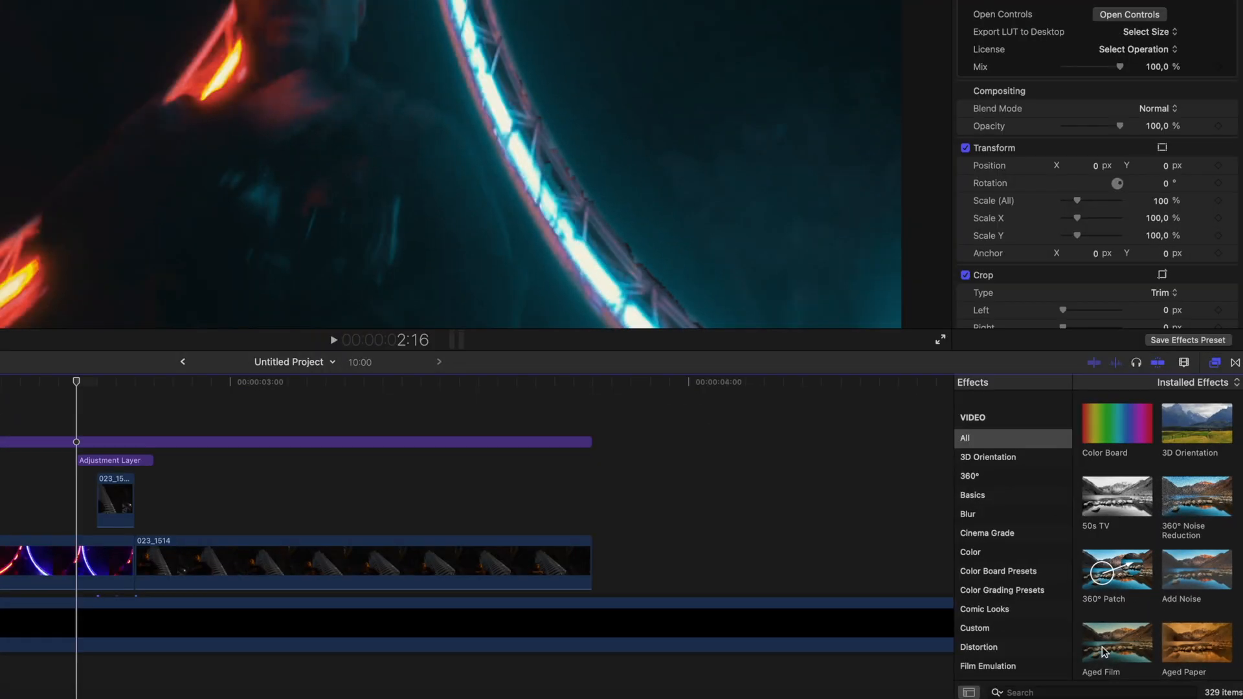
- Search 'tv' in the Effects browser and apply Bad TV to the adjustment layer
text(tv)
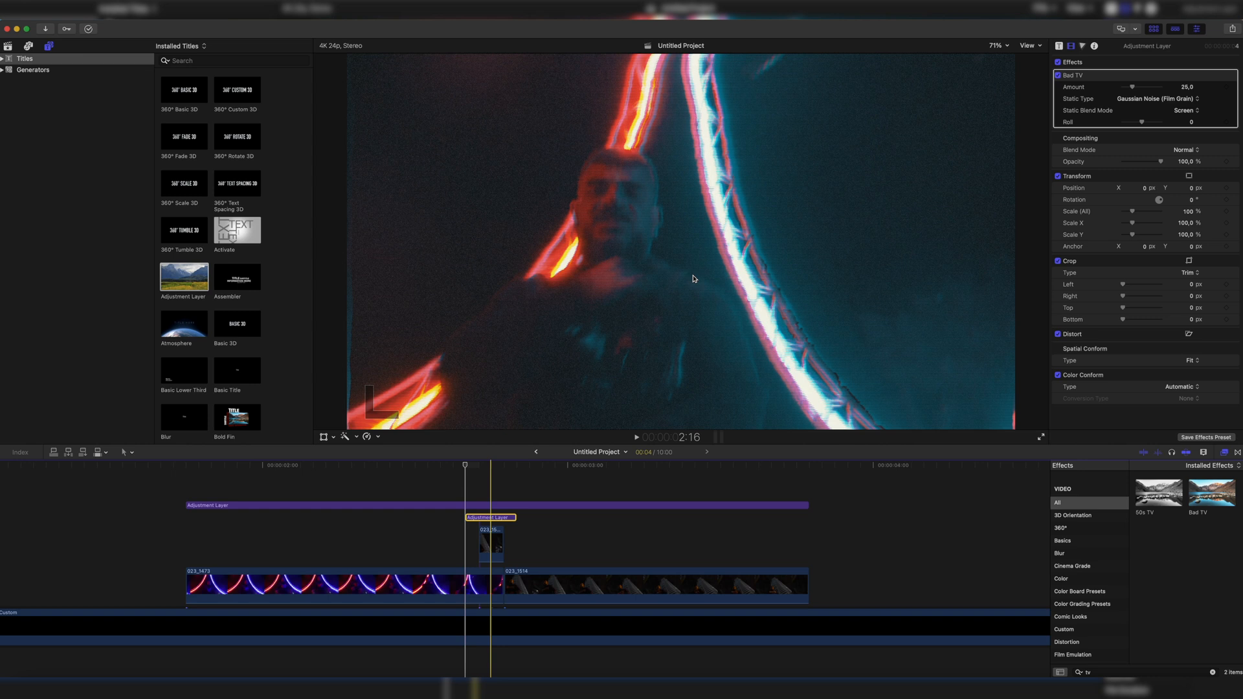
- Set Bad TV static type to TV static with Roll 4
click(1168, 98)
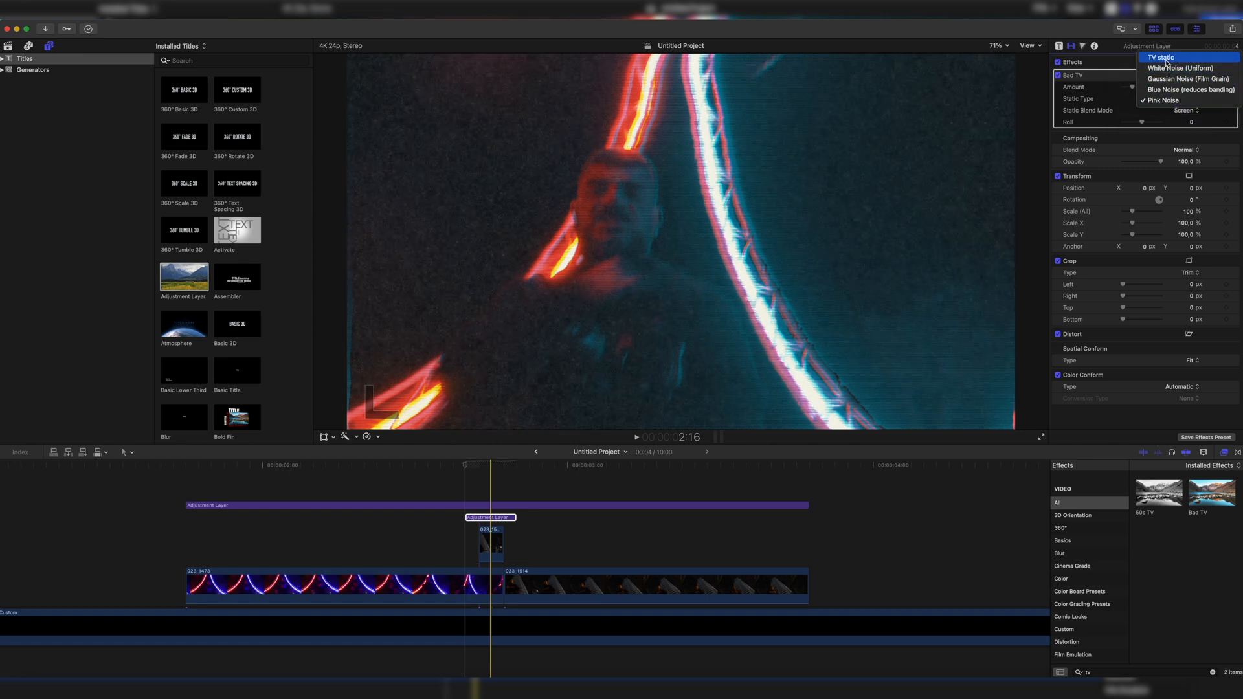
click(1160, 57)
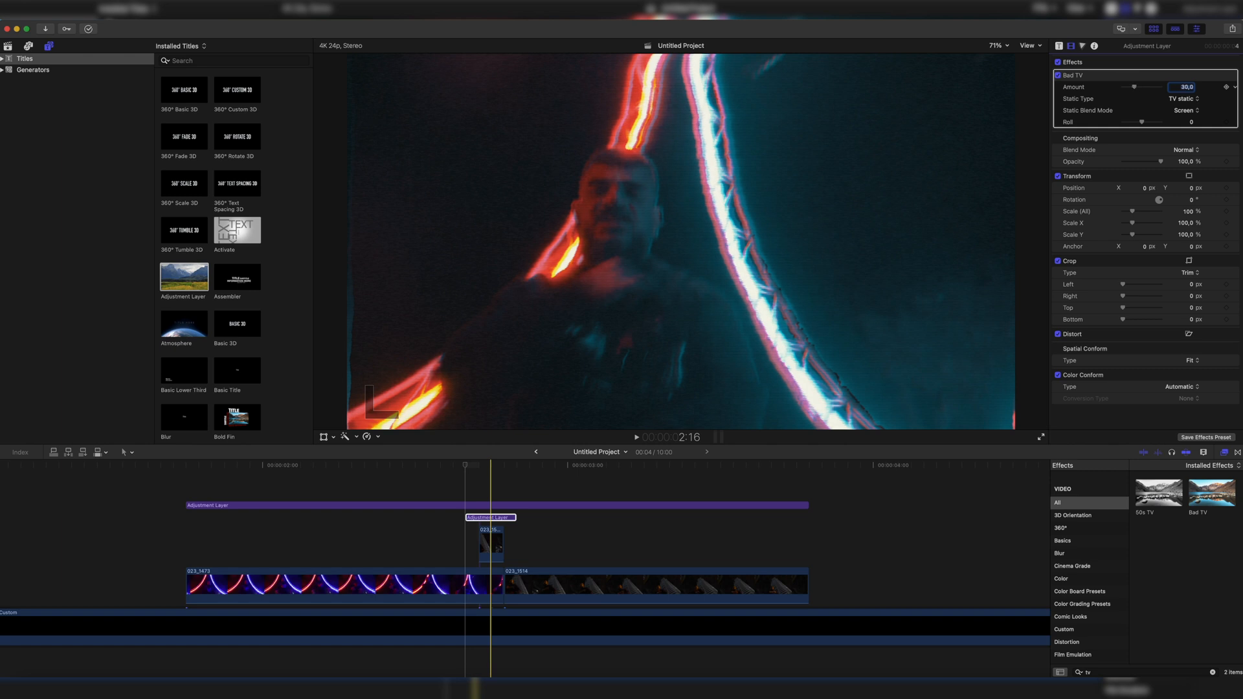
drag(1141, 123, 1145, 122)
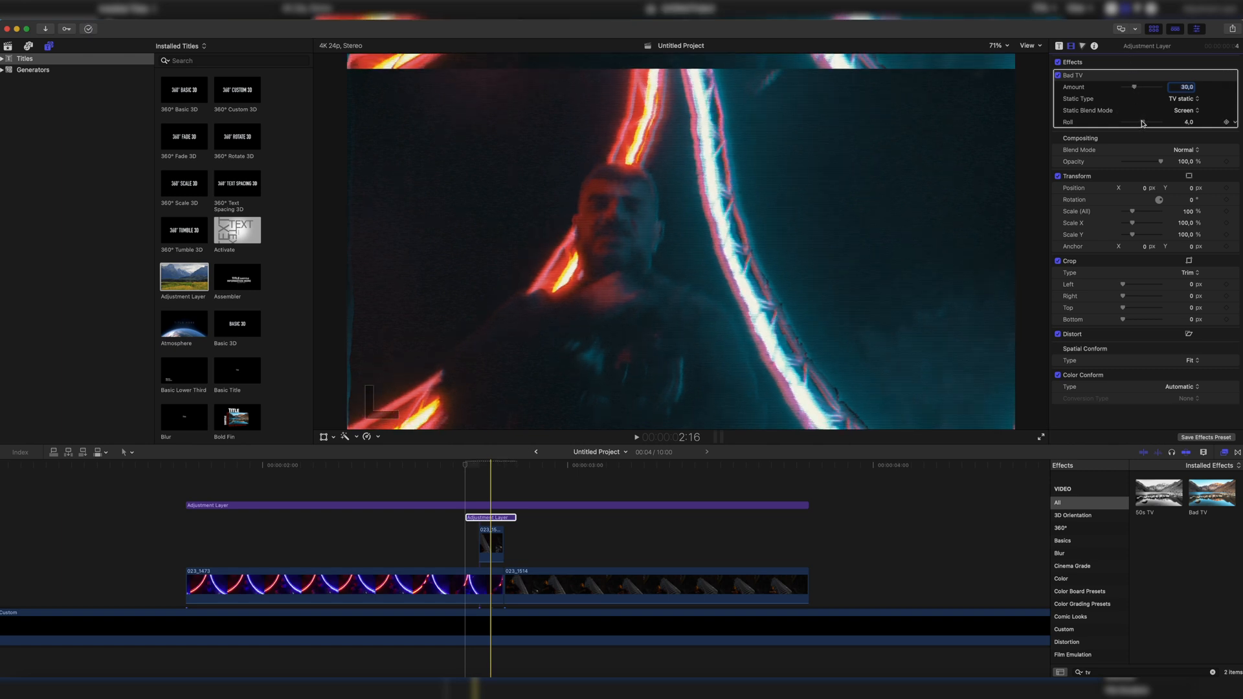